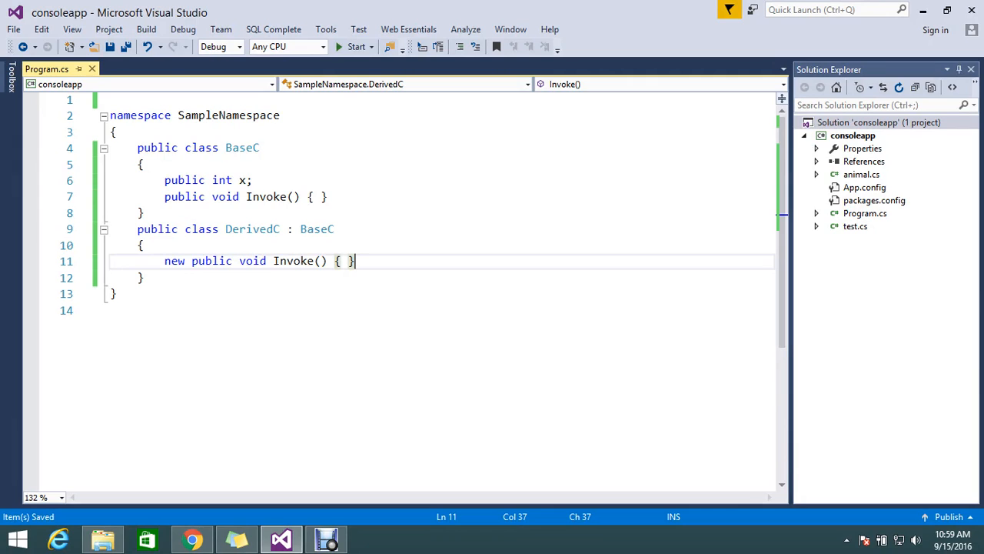
- Edit the classes so BaseC has static x = 55 and y = 22, and DerivedC declares new static int x = 100
double_click(174, 261)
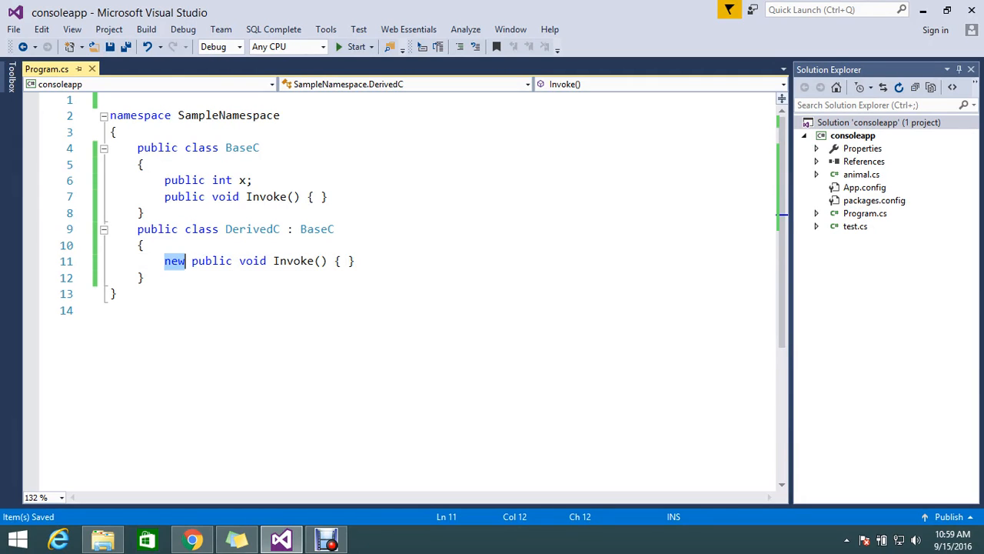
click(142, 278)
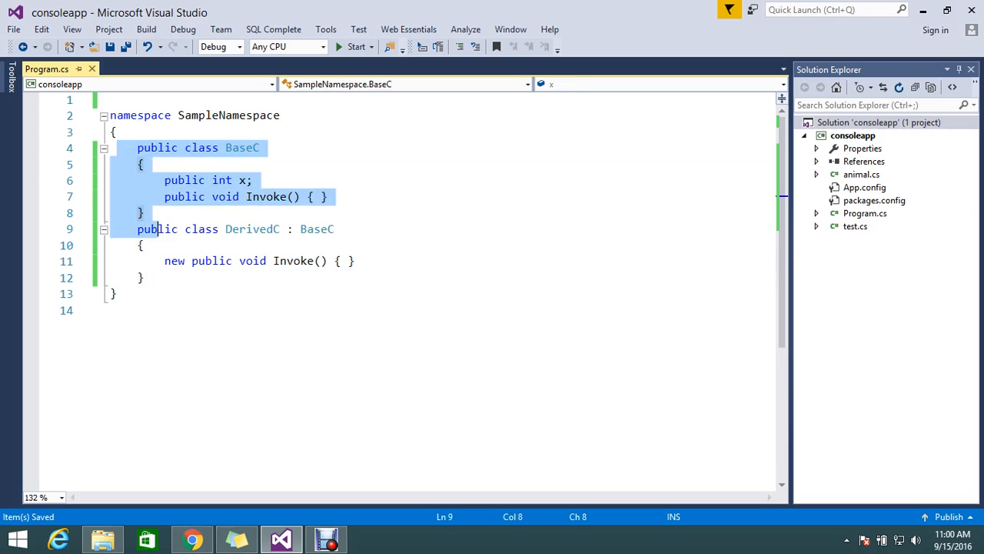
click(326, 196)
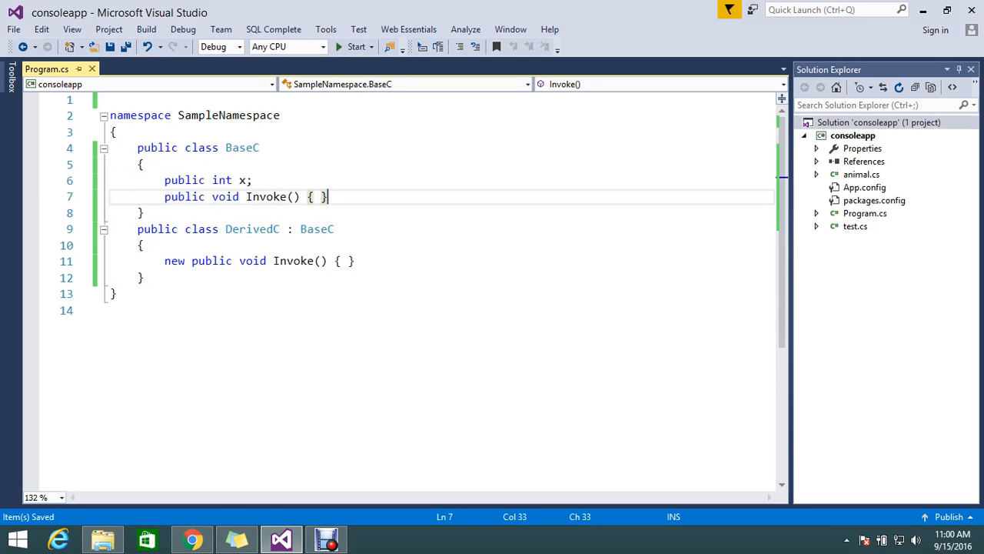
mouse_move(317, 228)
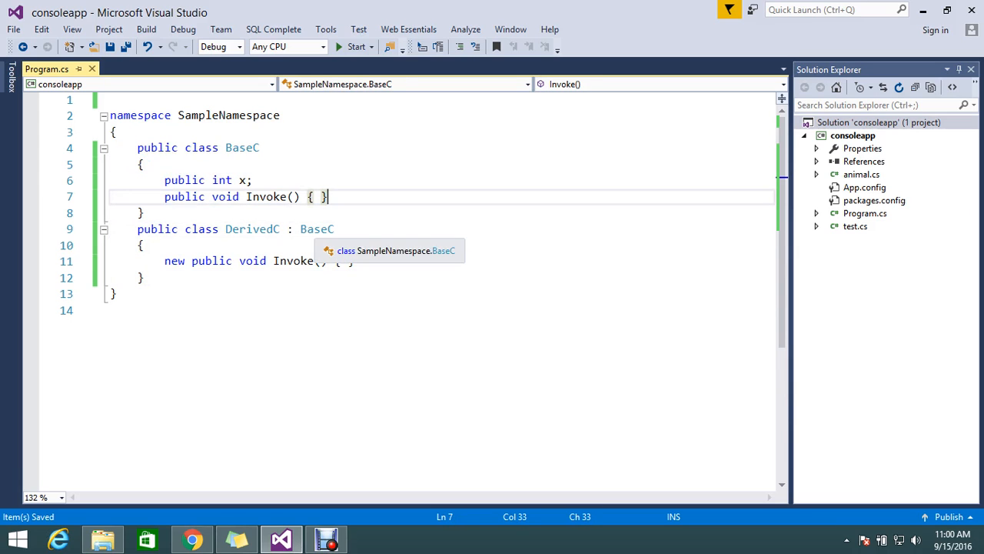
click(252, 228)
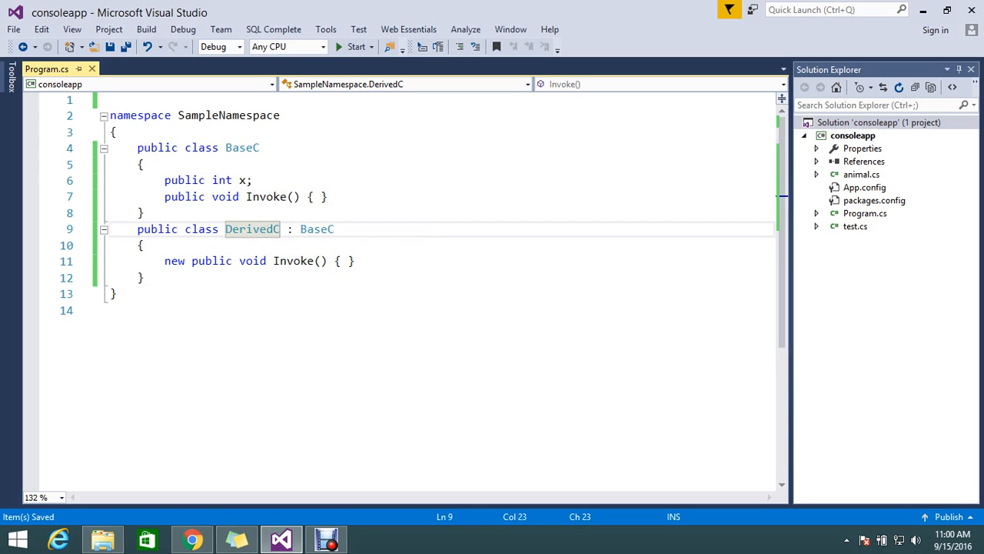
click(354, 261)
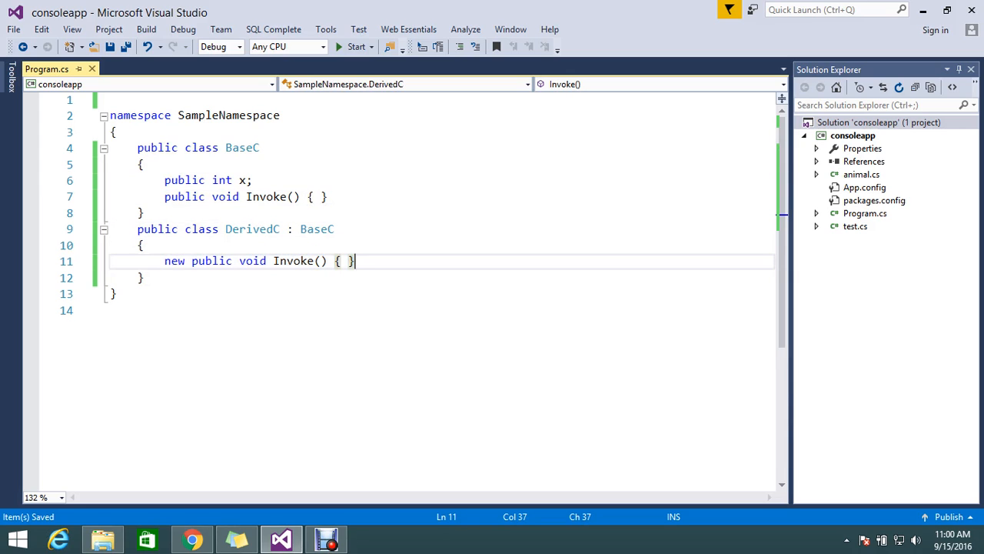
click(323, 196)
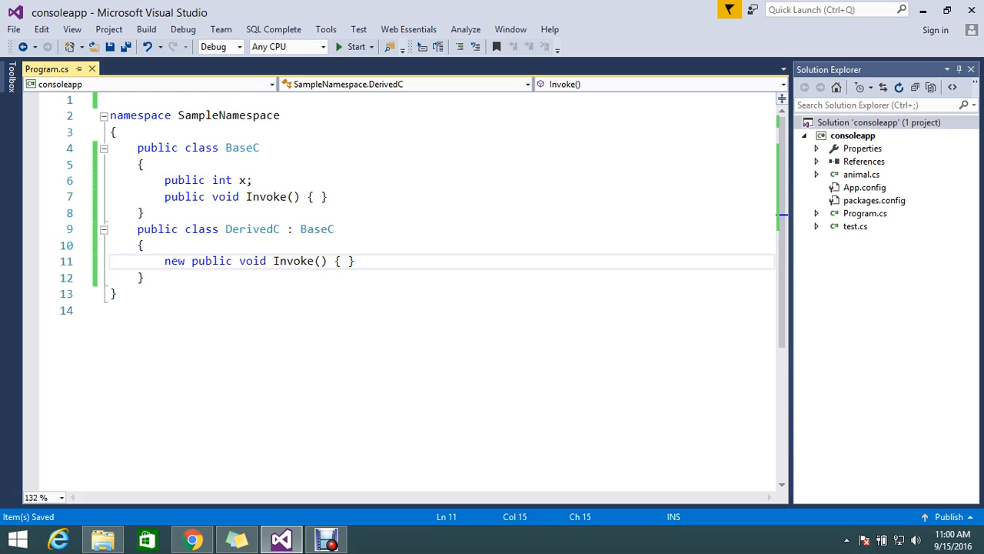
double_click(251, 228)
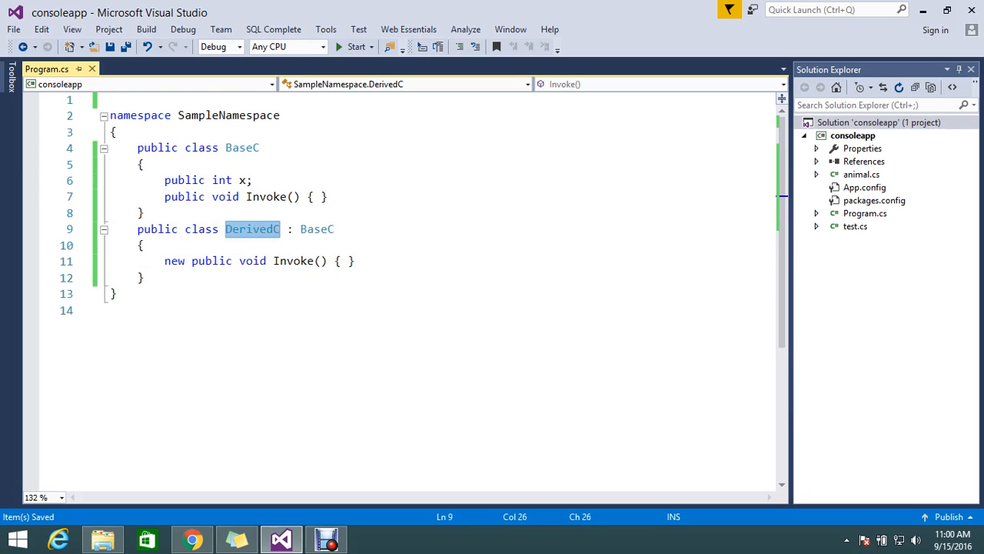
click(321, 196)
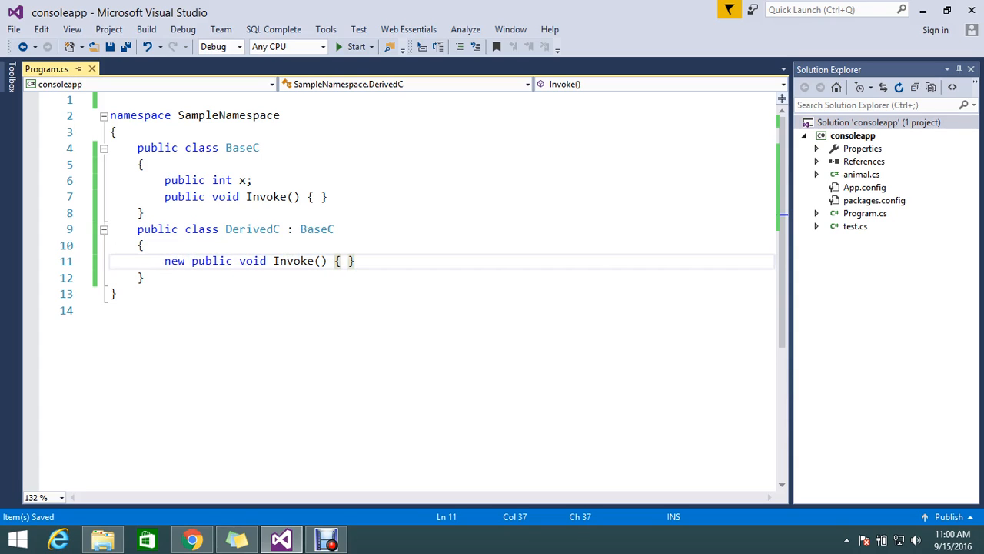
- Add two lines above the classes so the Console references stop showing errors
click(137, 147)
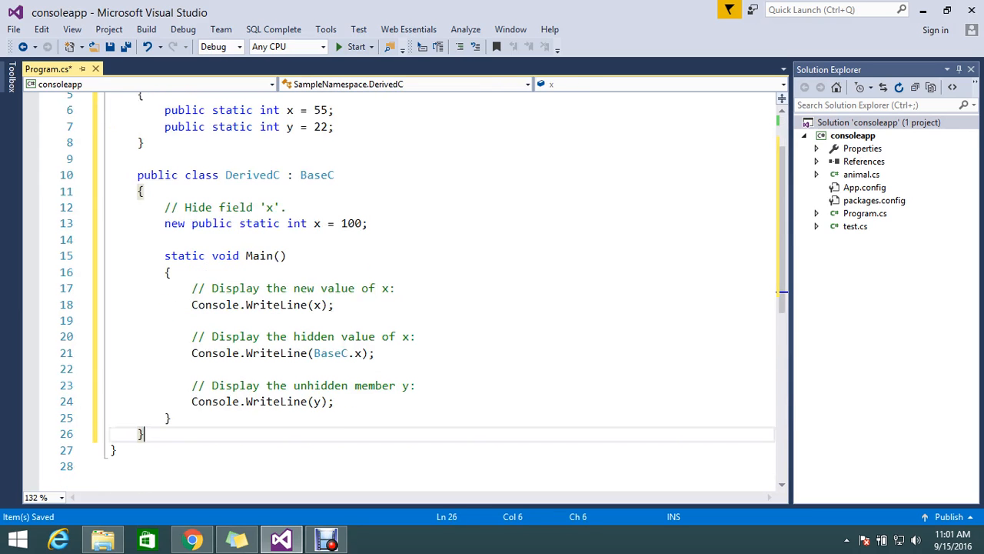
click(169, 418)
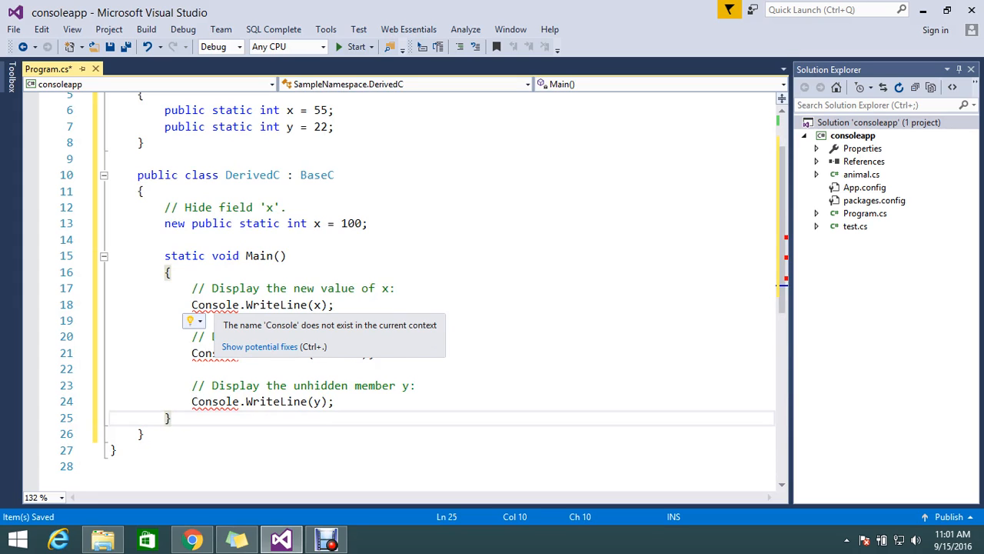
click(218, 305)
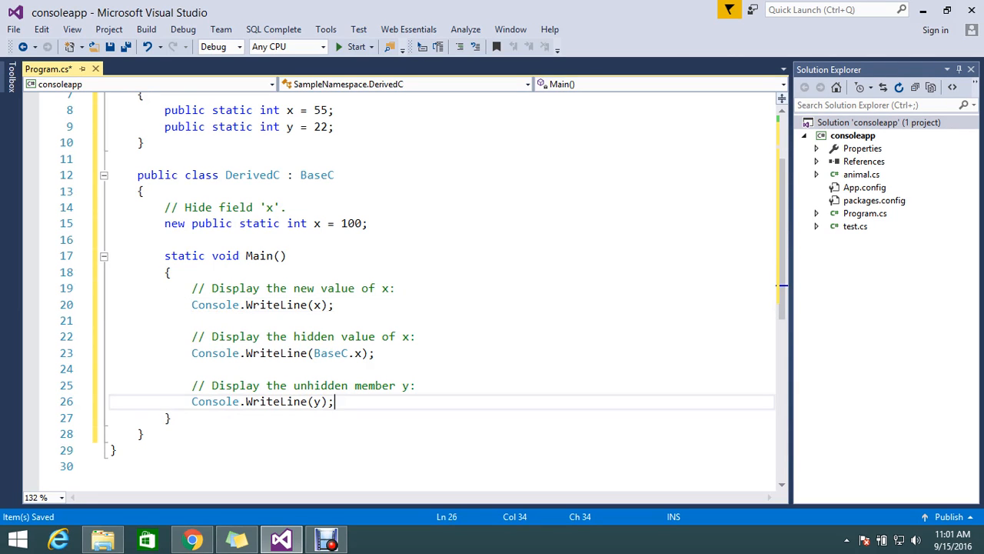
- Type Console.ReadKey() as the last line of Main
text(con)
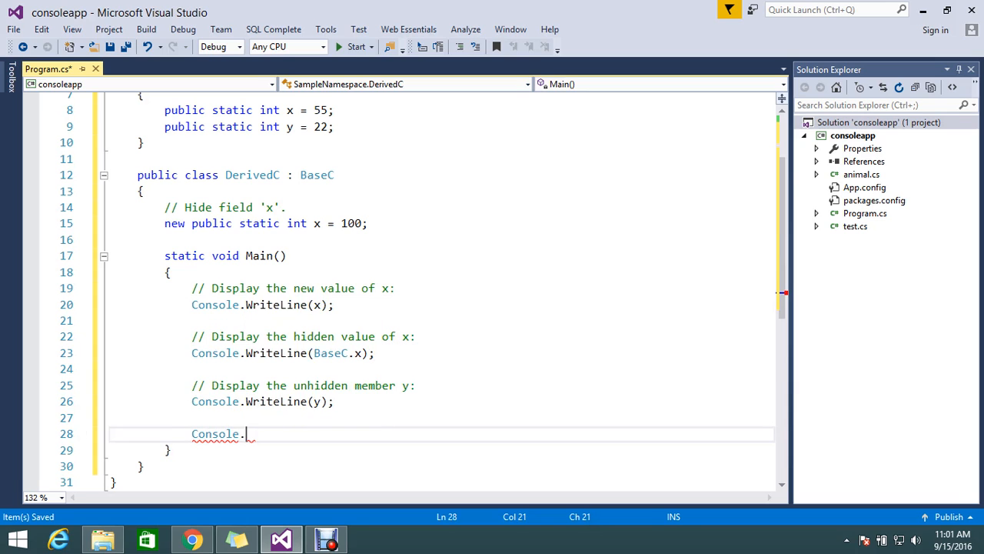
text(ReadKey)
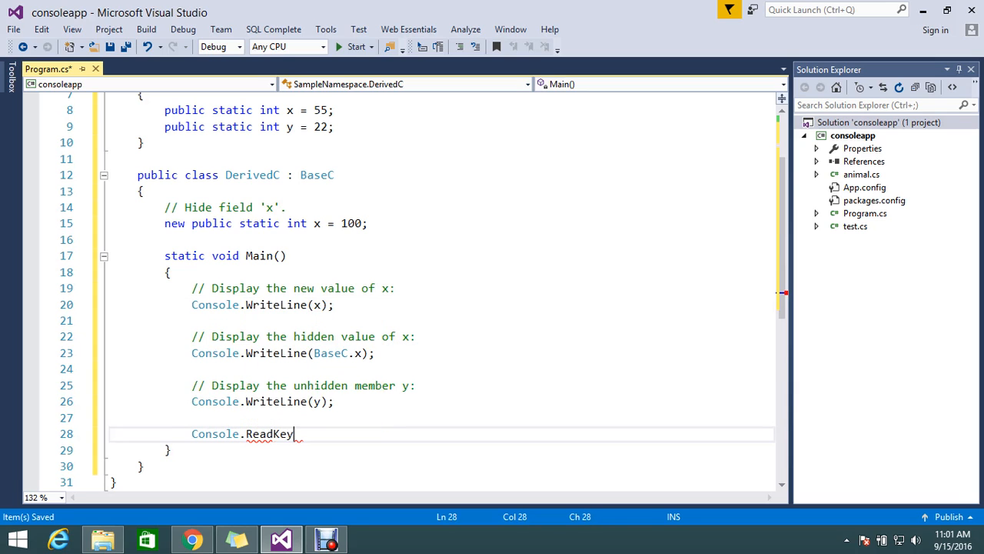
text(())
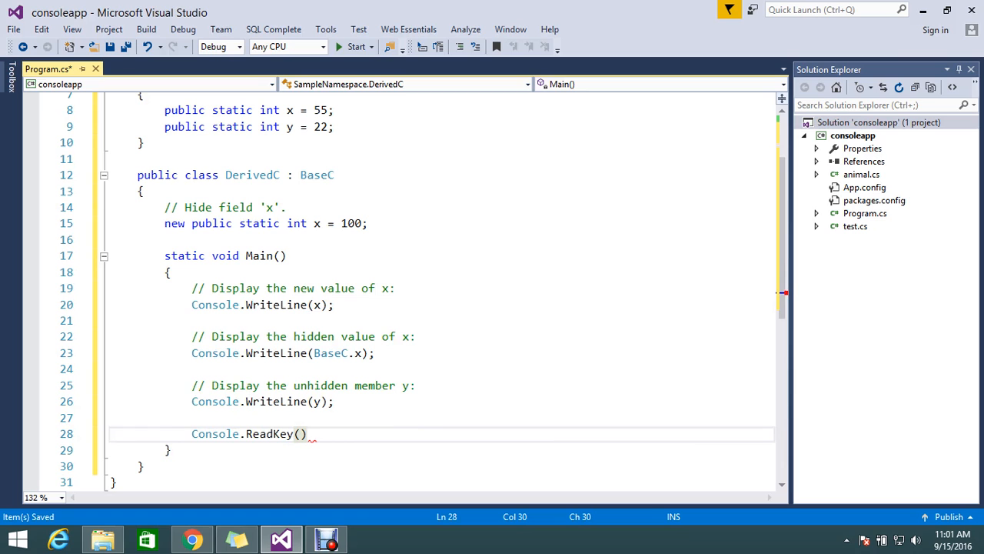
scroll(up, 3)
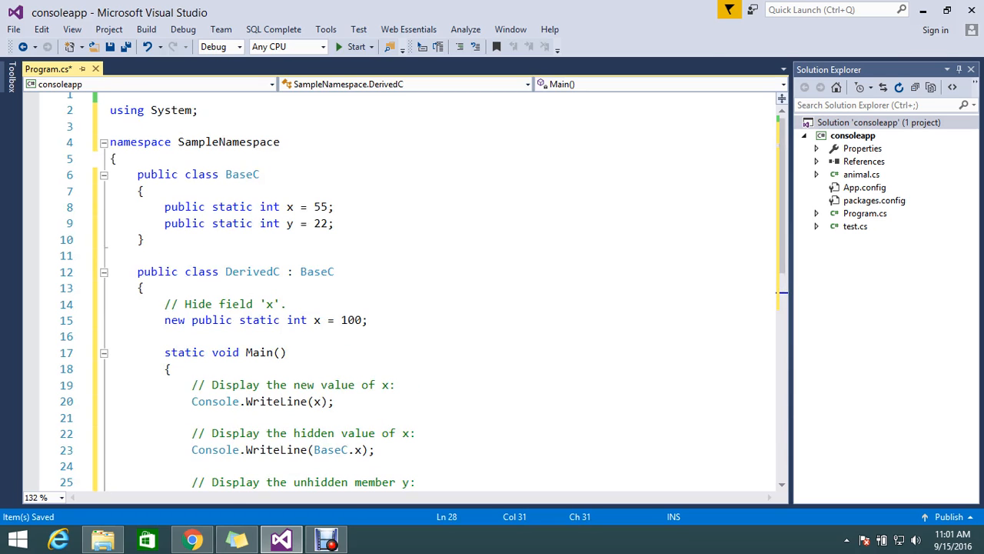
mouse_move(269, 223)
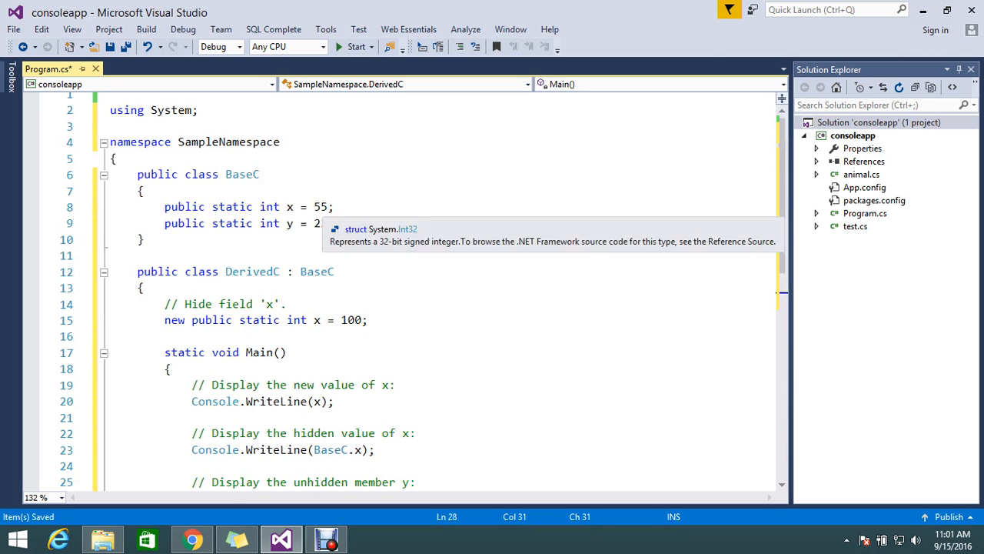
scroll(down, 3)
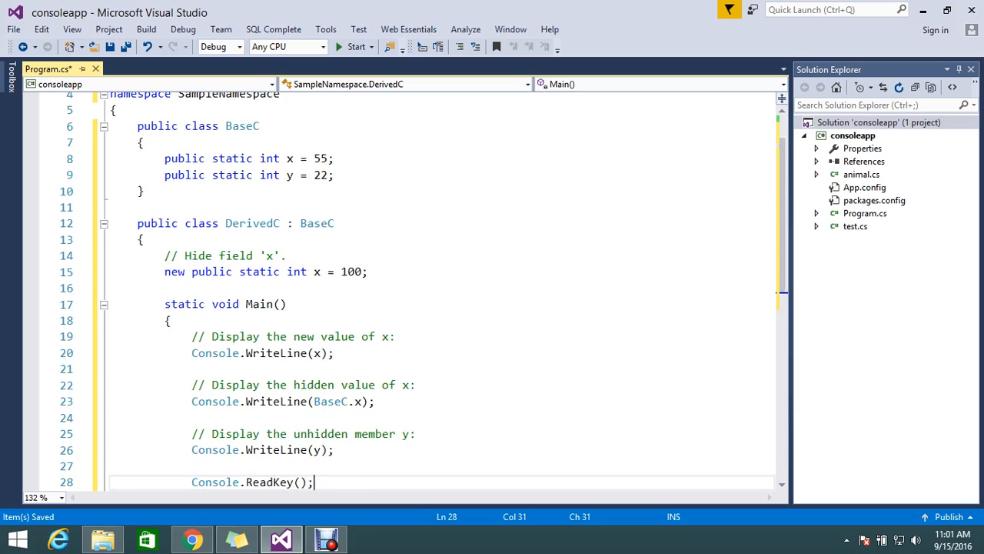
- Review DerivedC and the WriteLine calls, save Program.cs and launch the program
click(166, 271)
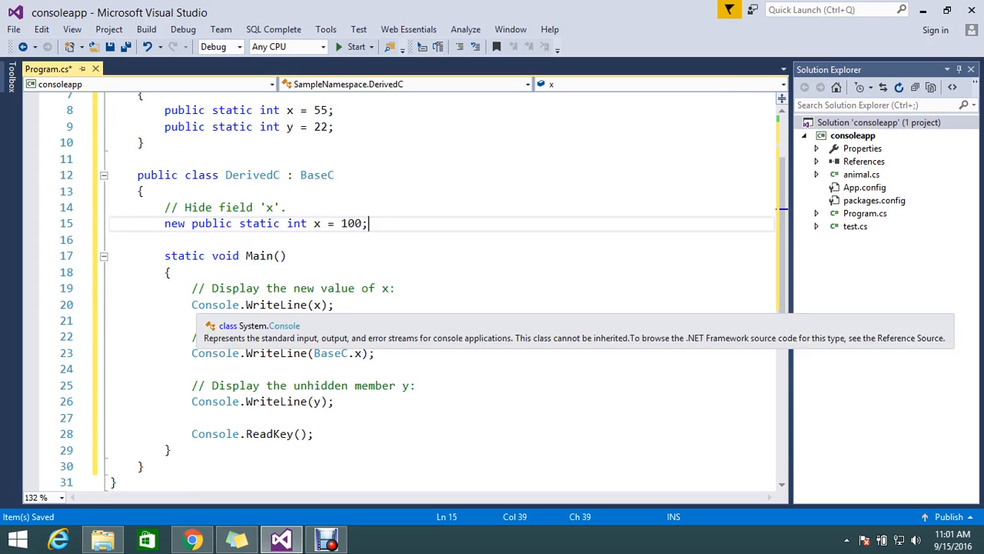
click(315, 304)
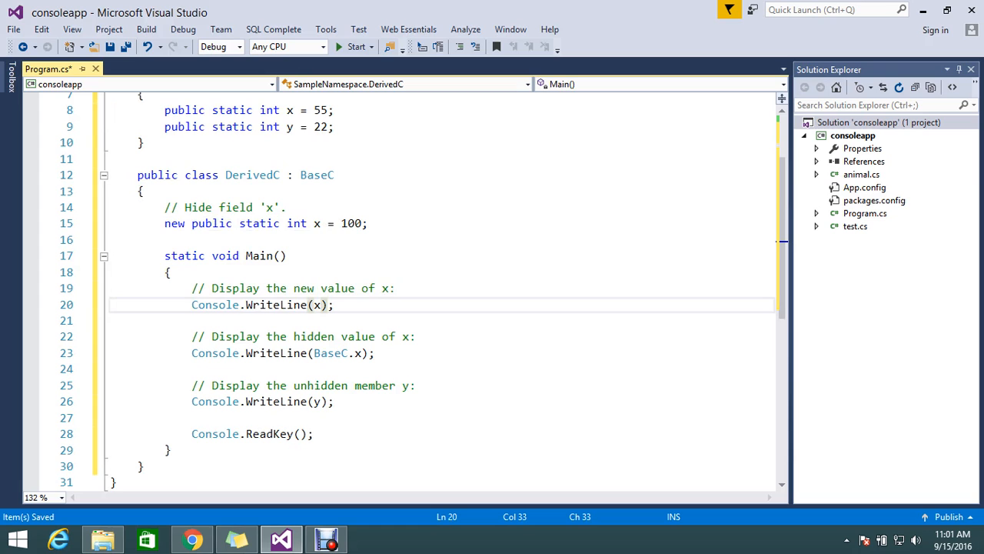
click(316, 223)
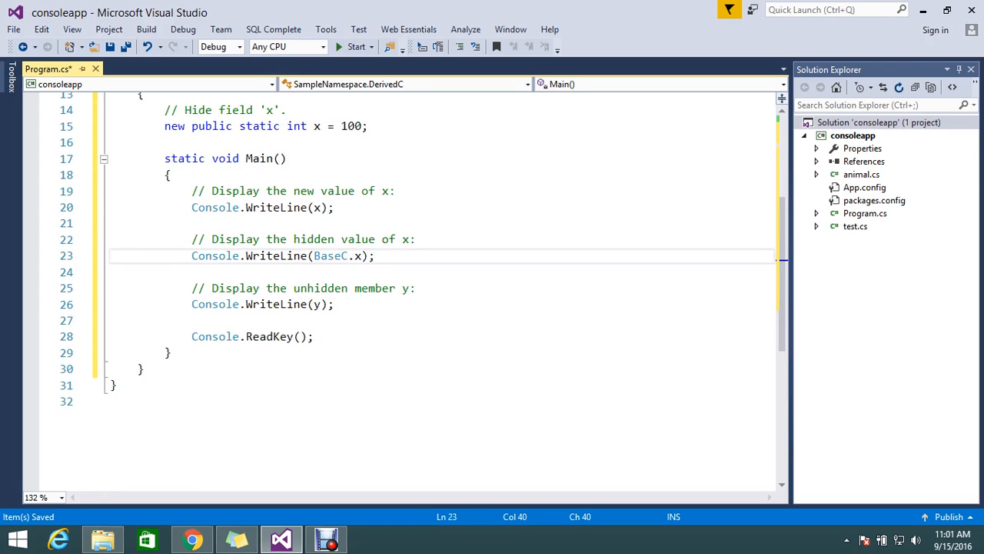
click(356, 46)
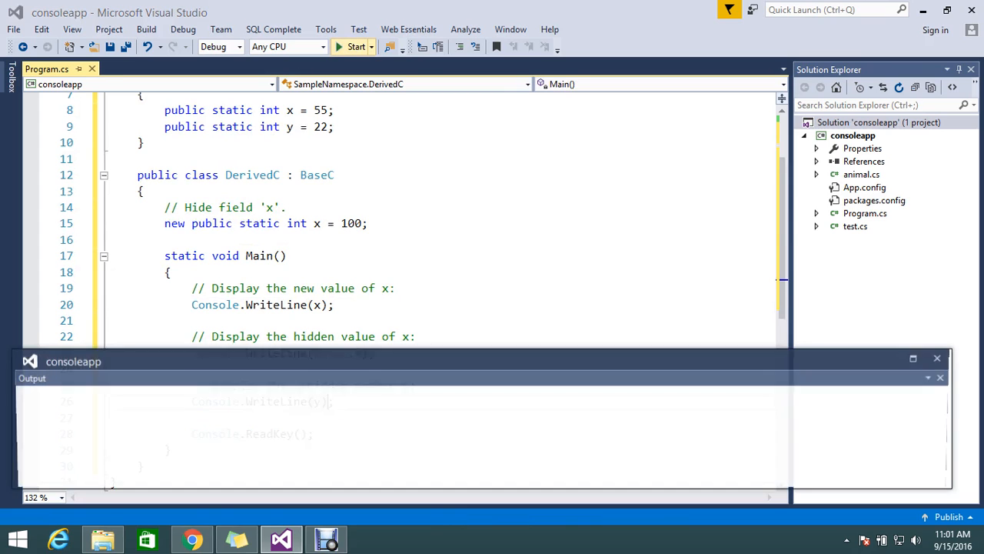
- Start the consoleapp build and scroll through the Debug Any CPU build output
click(355, 46)
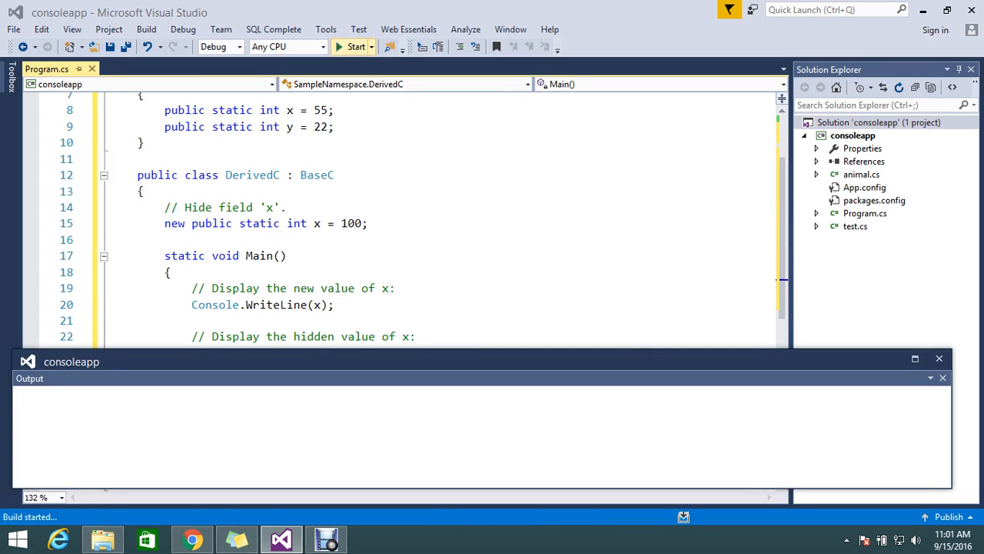
click(355, 47)
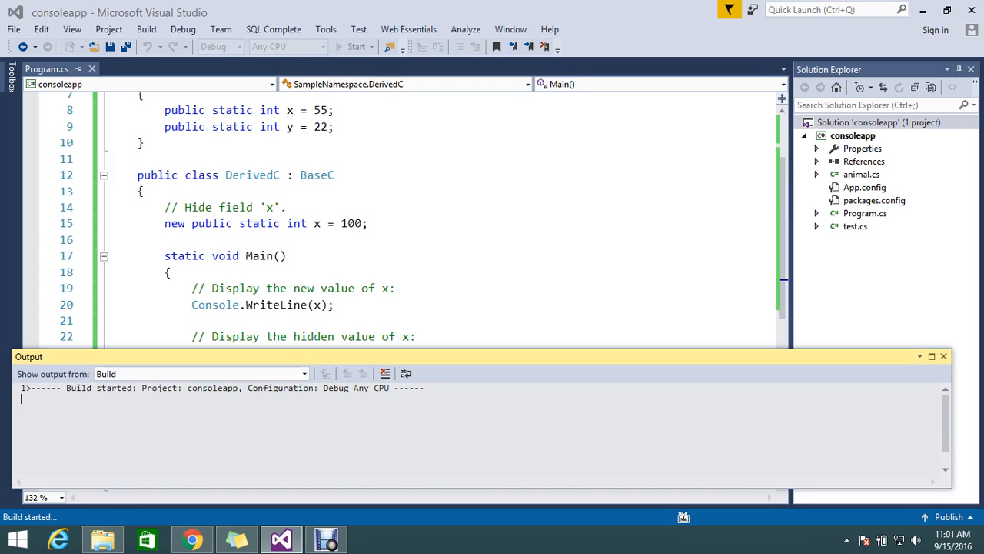
scroll(down, 3)
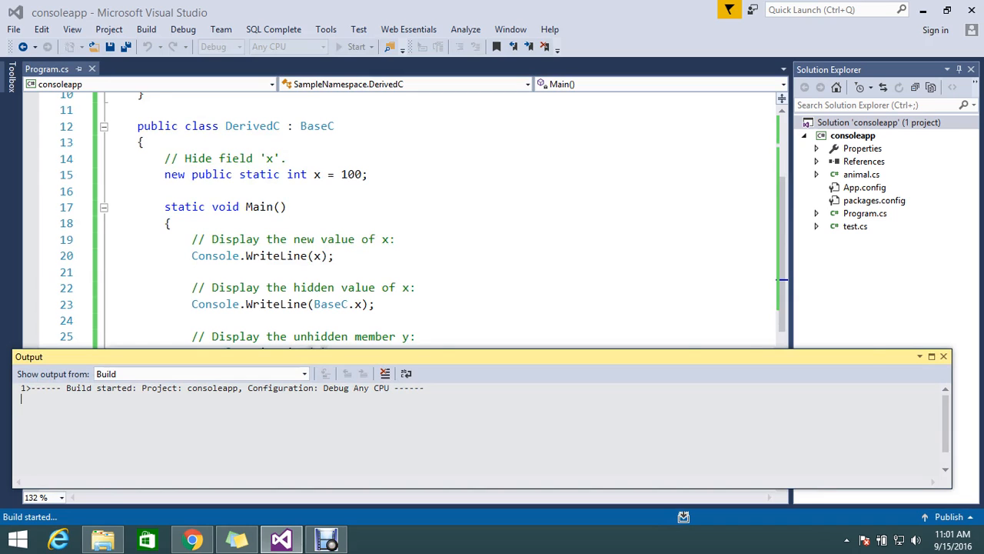
scroll(up, 3)
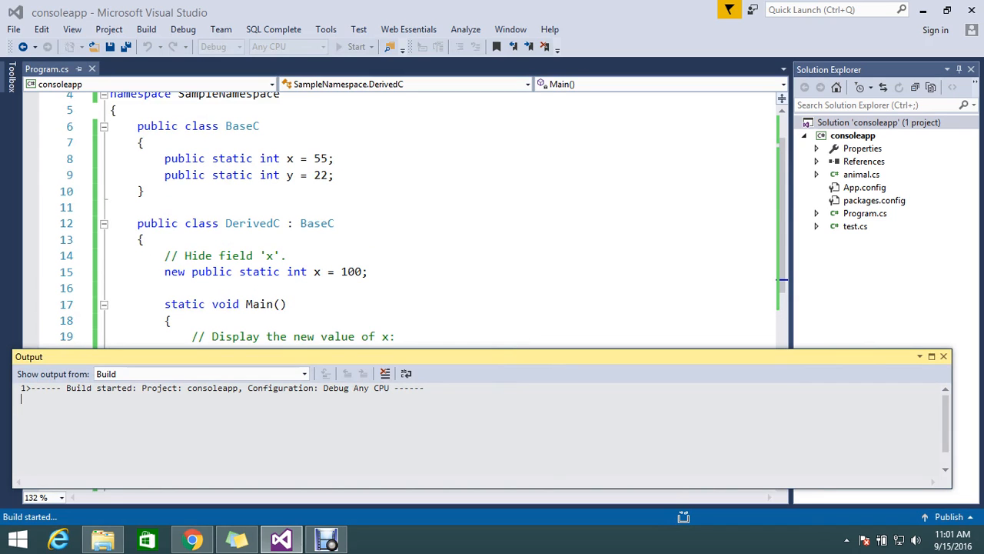
scroll(up, 3)
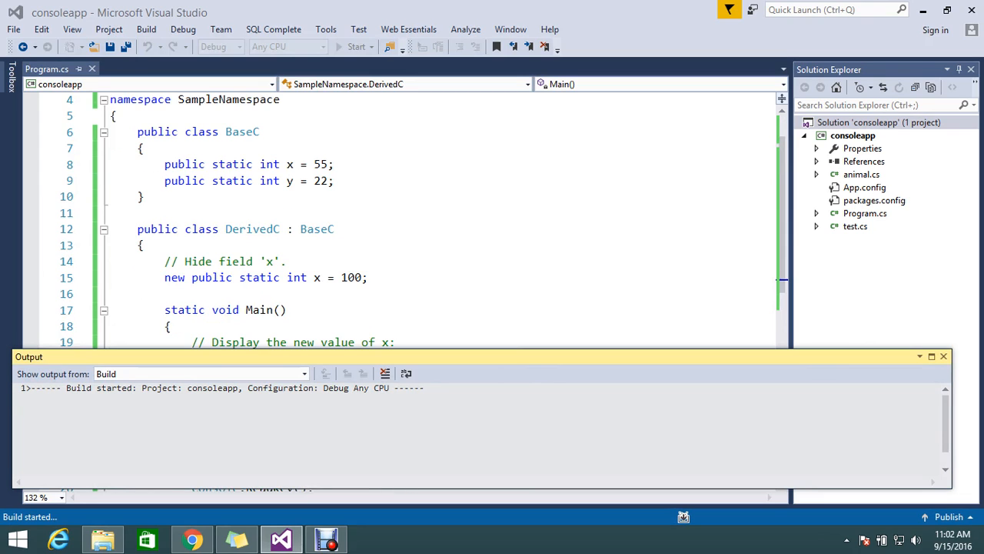
scroll(down, 3)
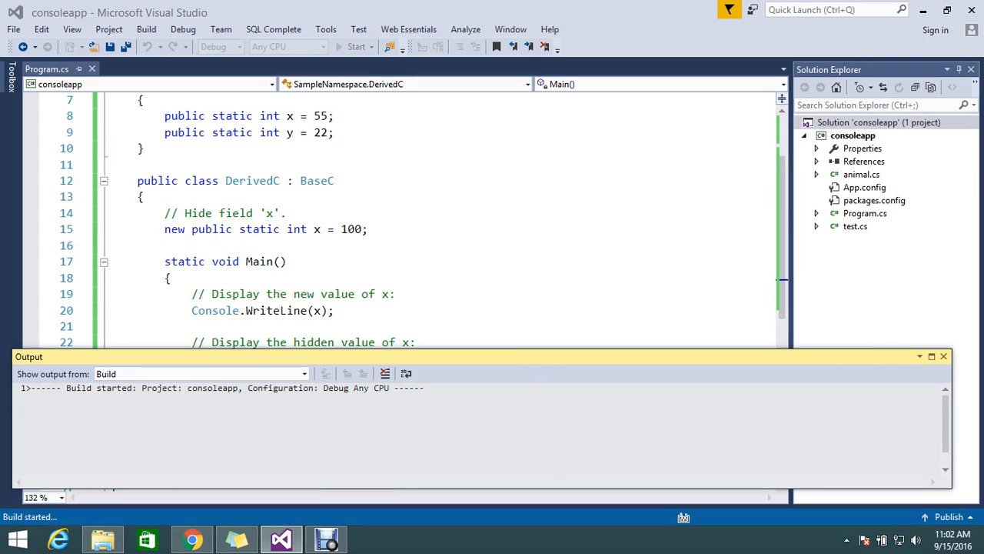
- Run the app and move its console window, printing 100, 55 and 22, beside the code
click(356, 46)
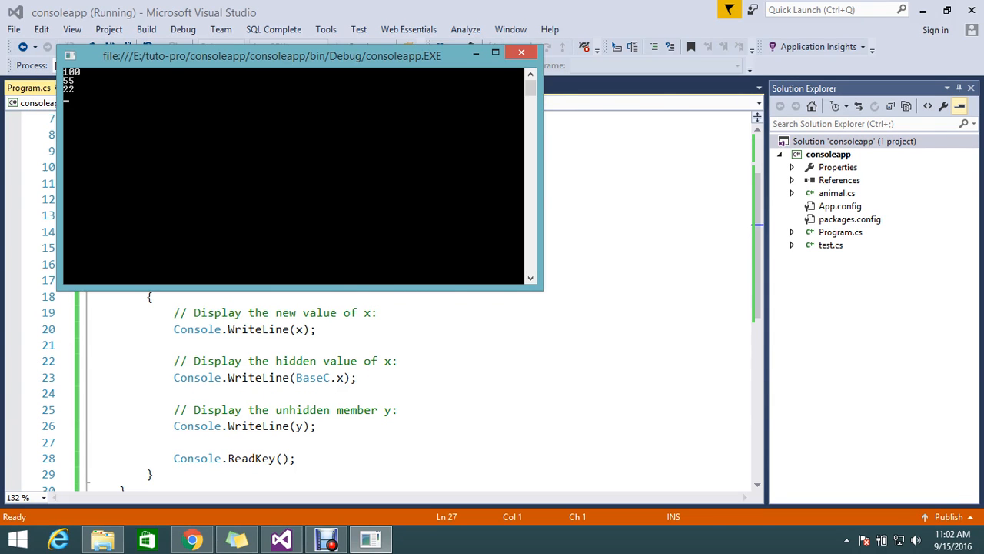
drag(269, 55, 680, 136)
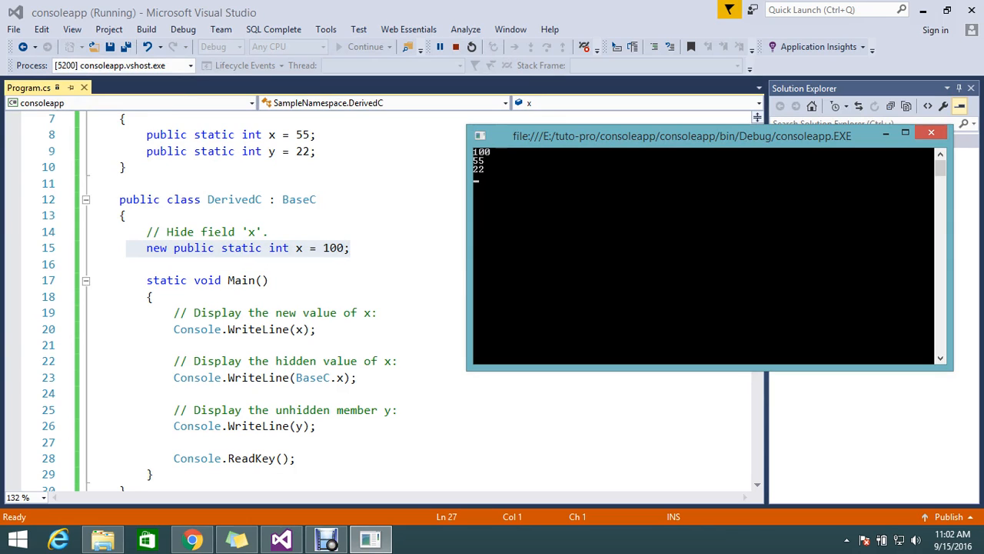
mouse_move(312, 377)
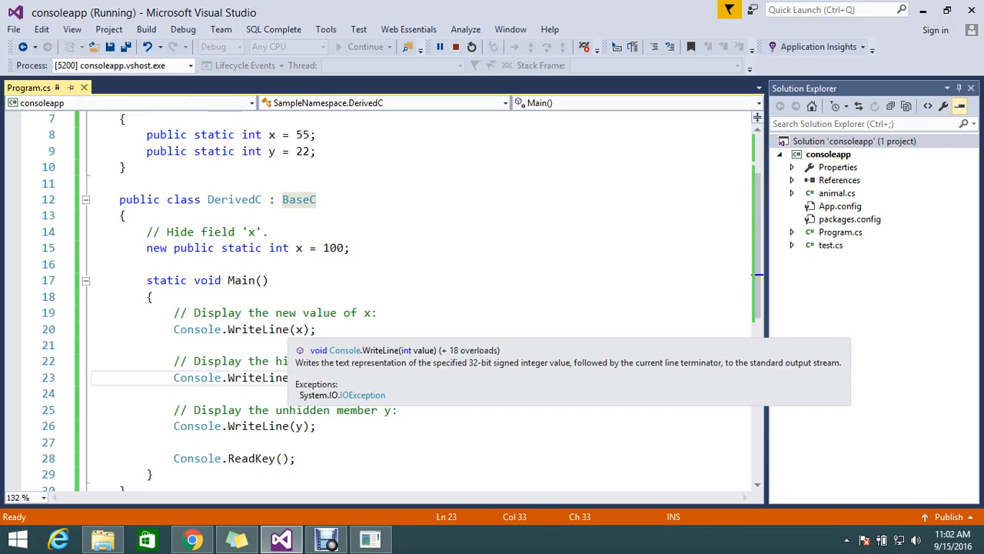
click(298, 329)
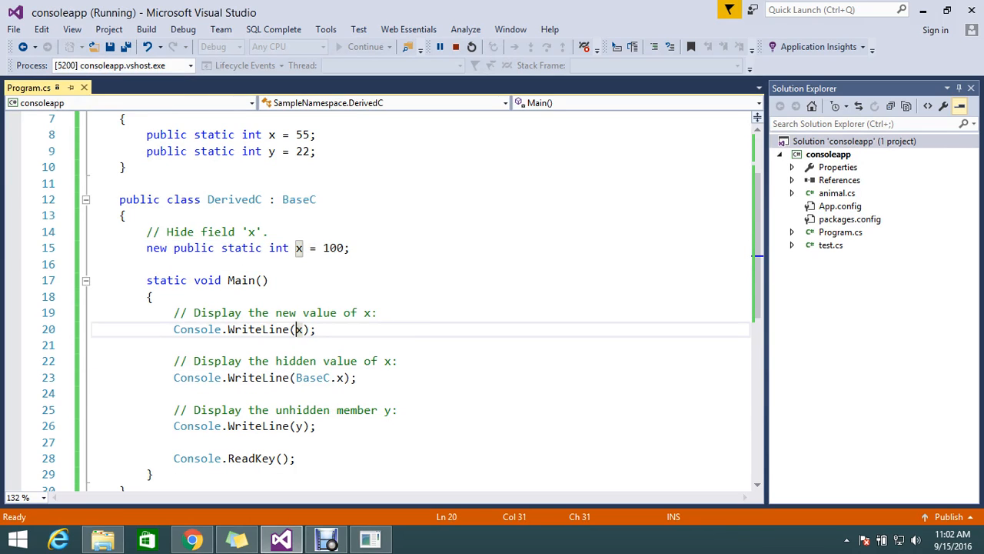